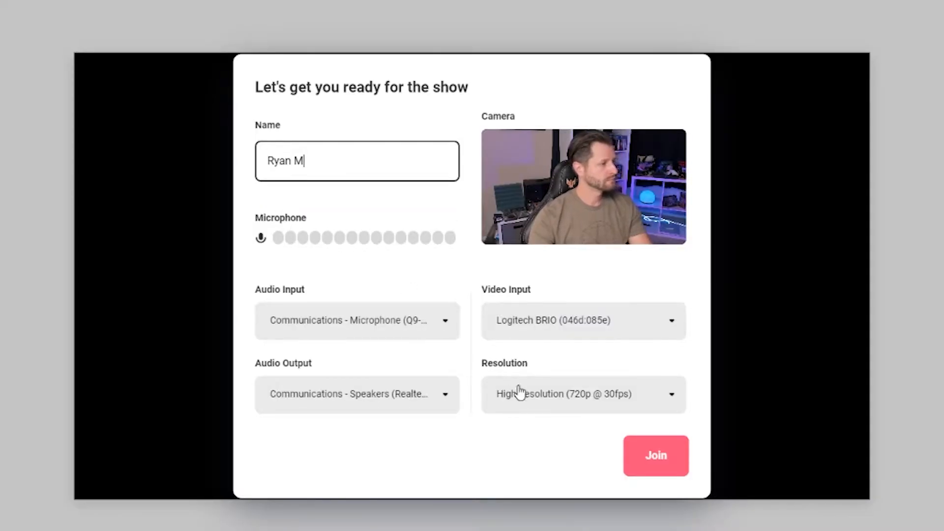
left_click(655, 455)
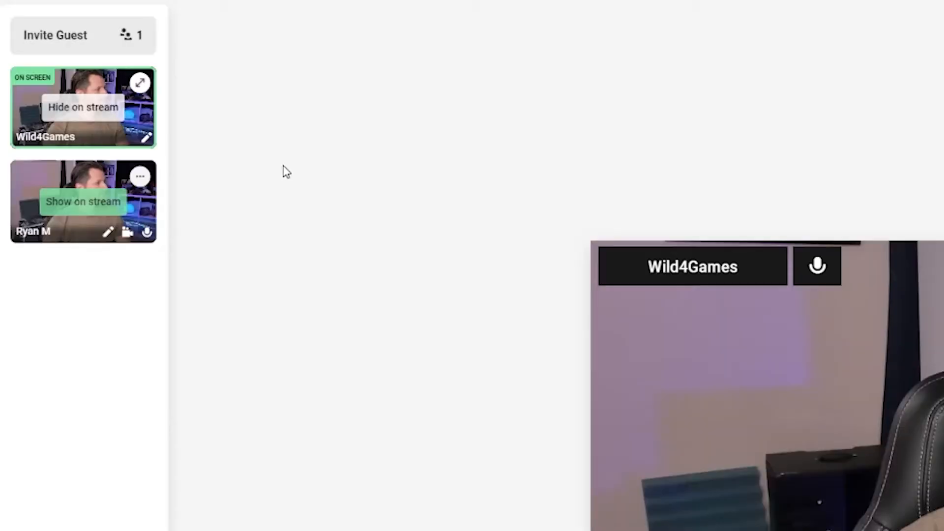
left_click(82, 202)
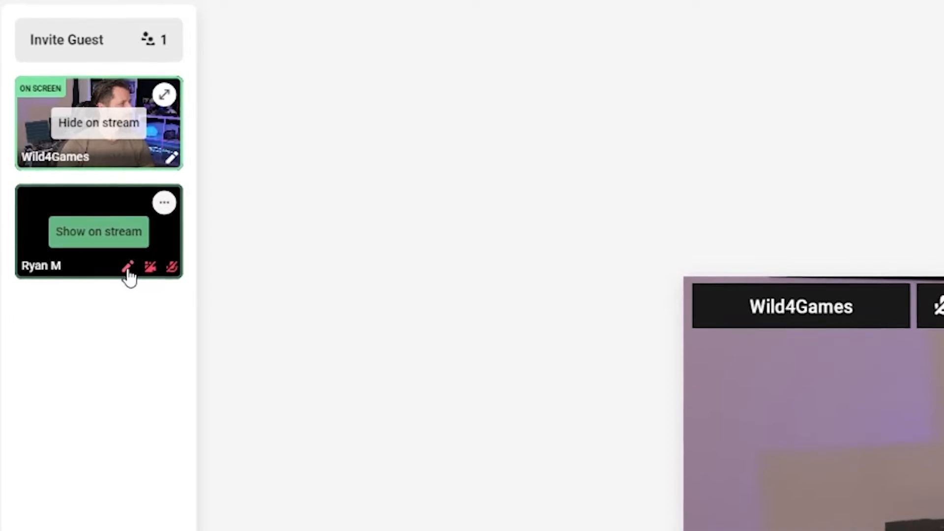
left_click(127, 271)
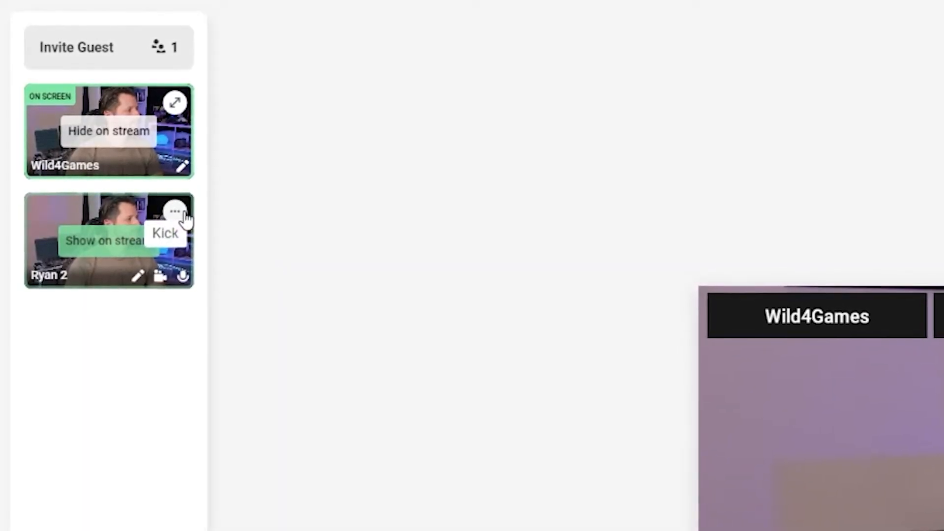
left_click(164, 234)
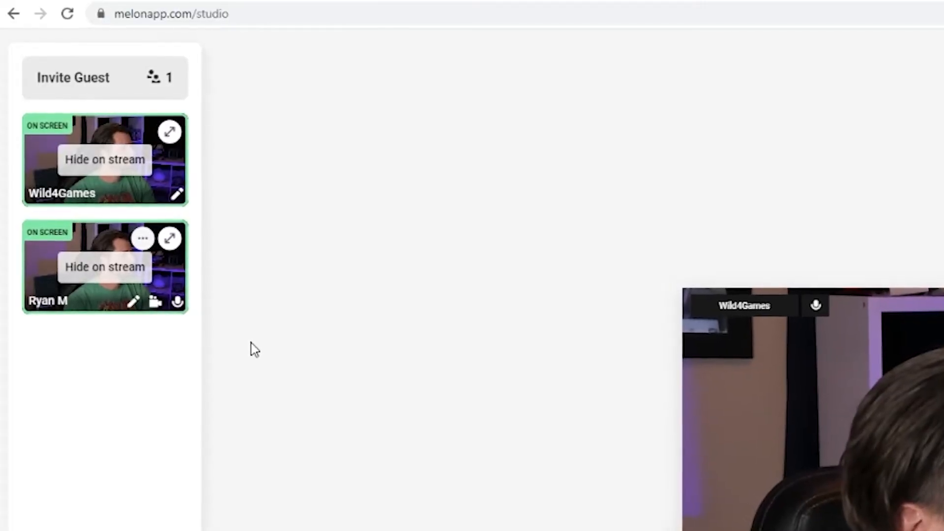
left_click(104, 266)
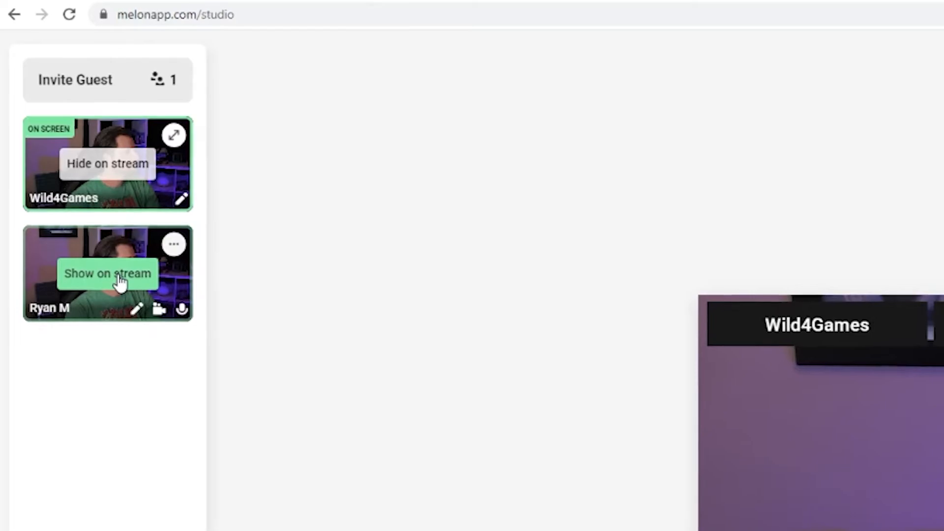